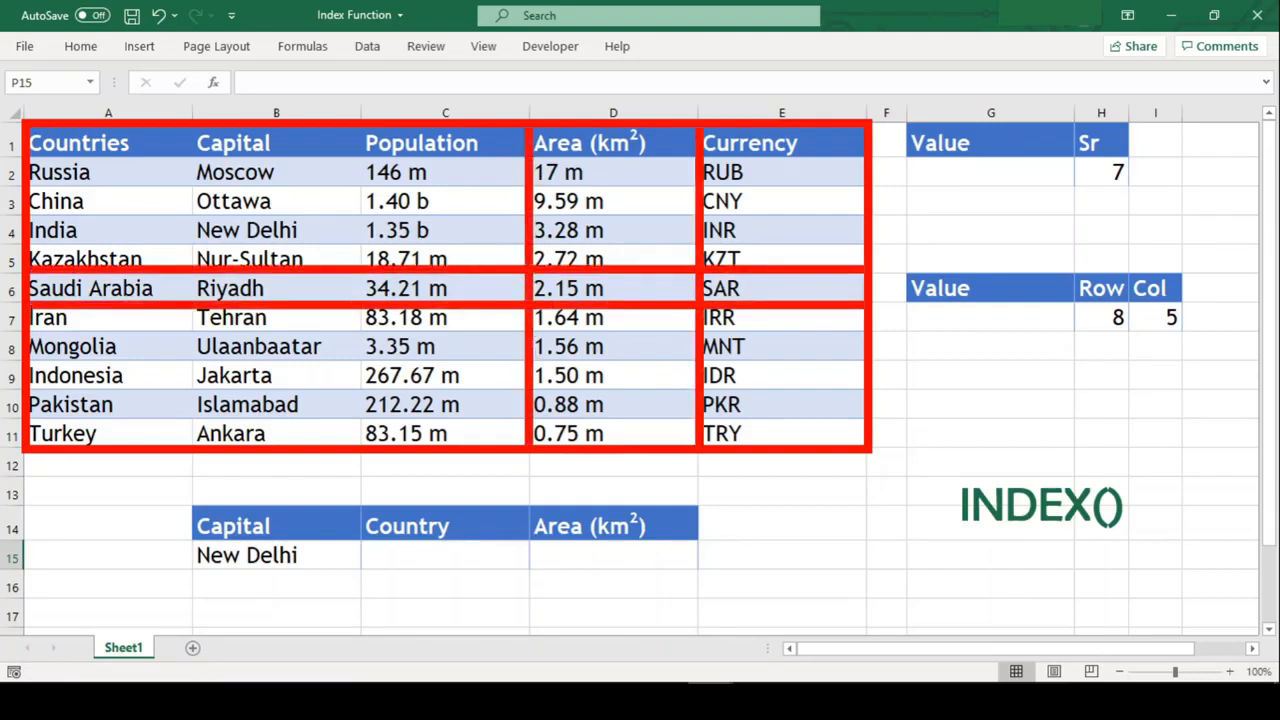
- Enter =INDEX(A1:A11,H2) in G2 so the Countries lookup returns Iran for row 7
click(612, 288)
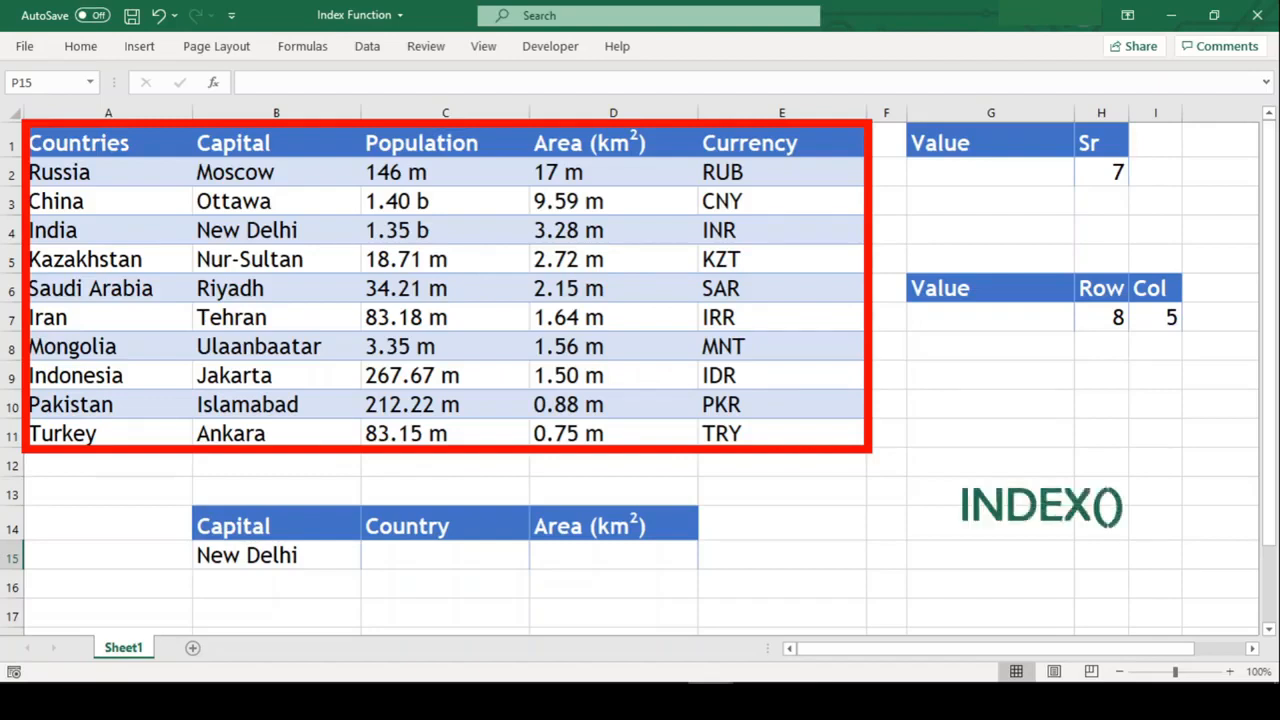
click(612, 288)
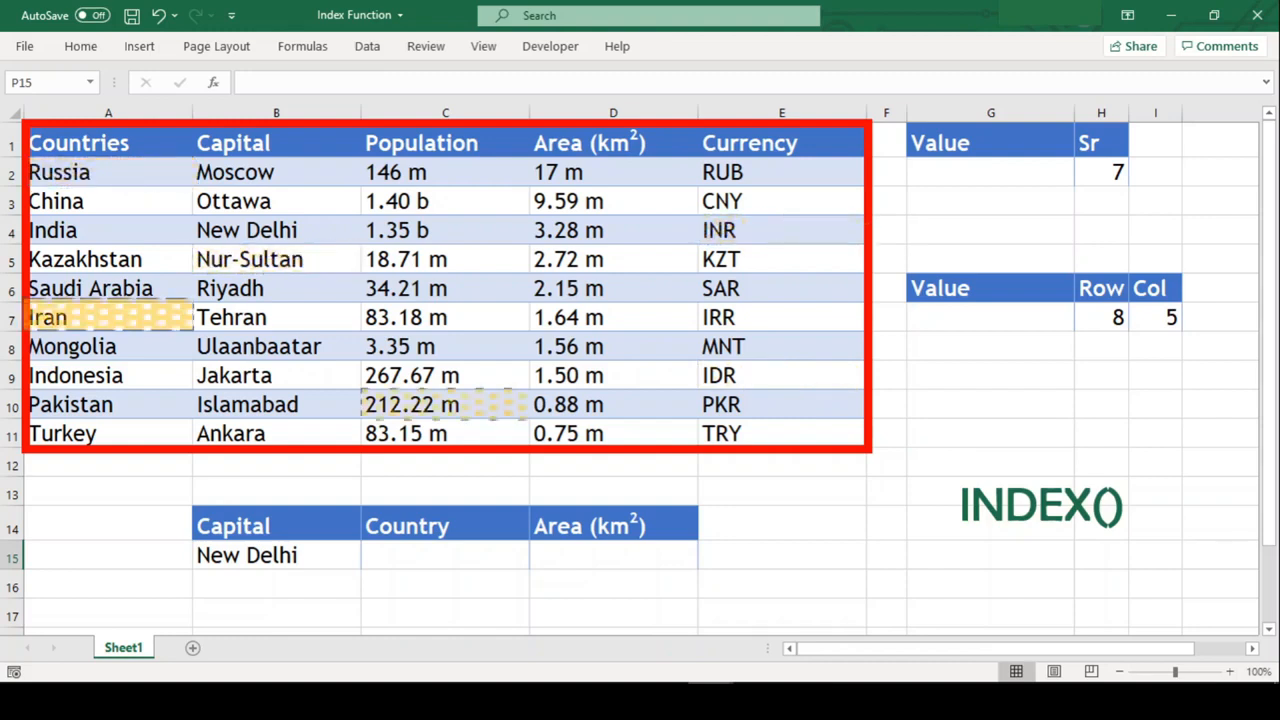
click(990, 556)
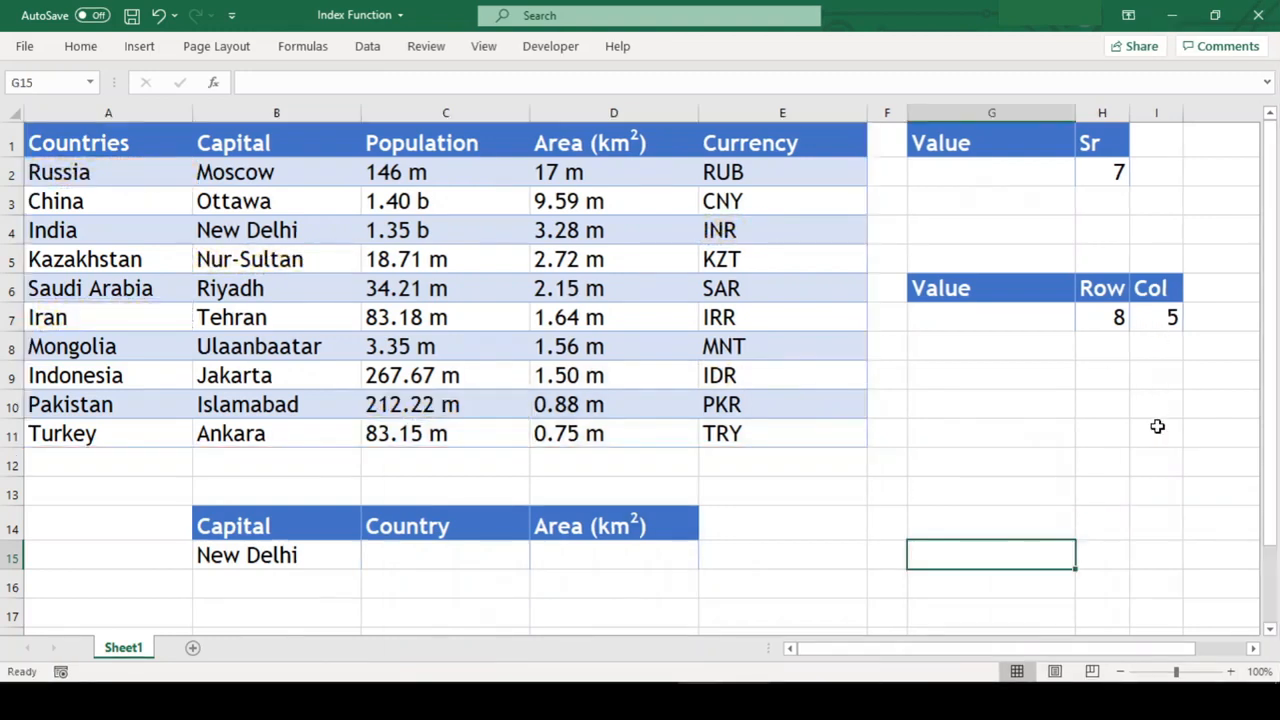
mouse_move(980, 176)
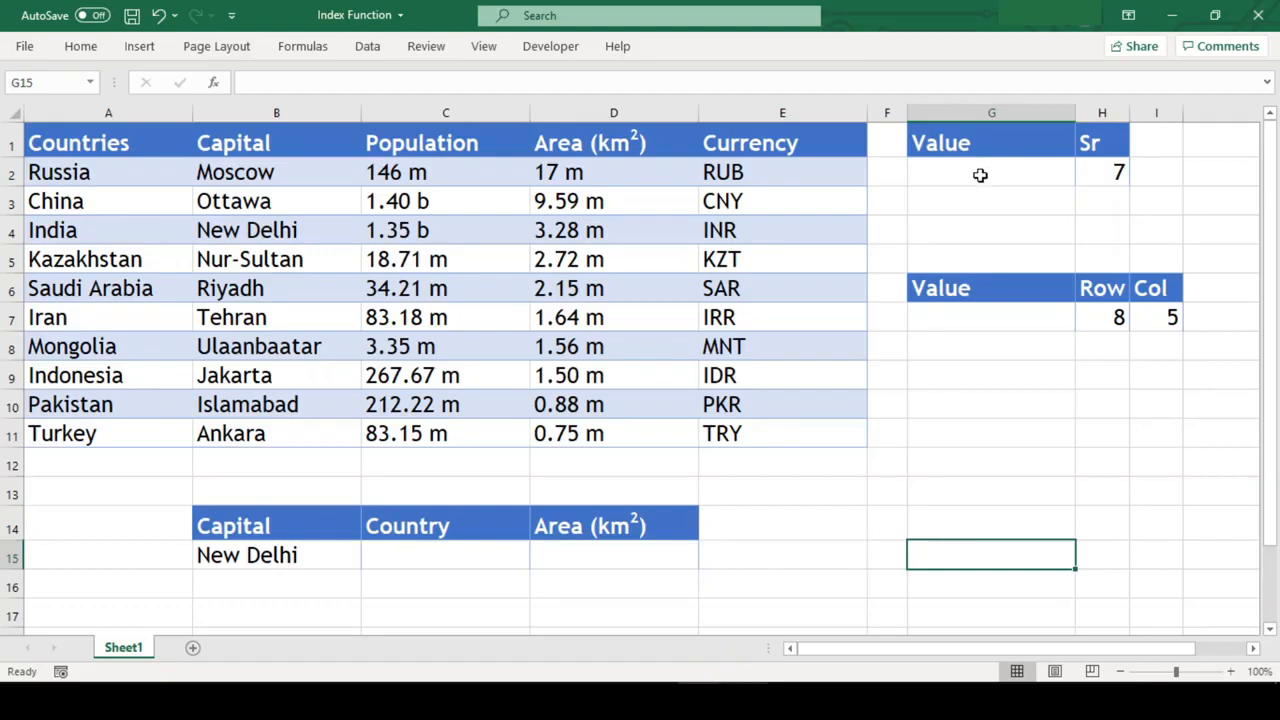
text(=)
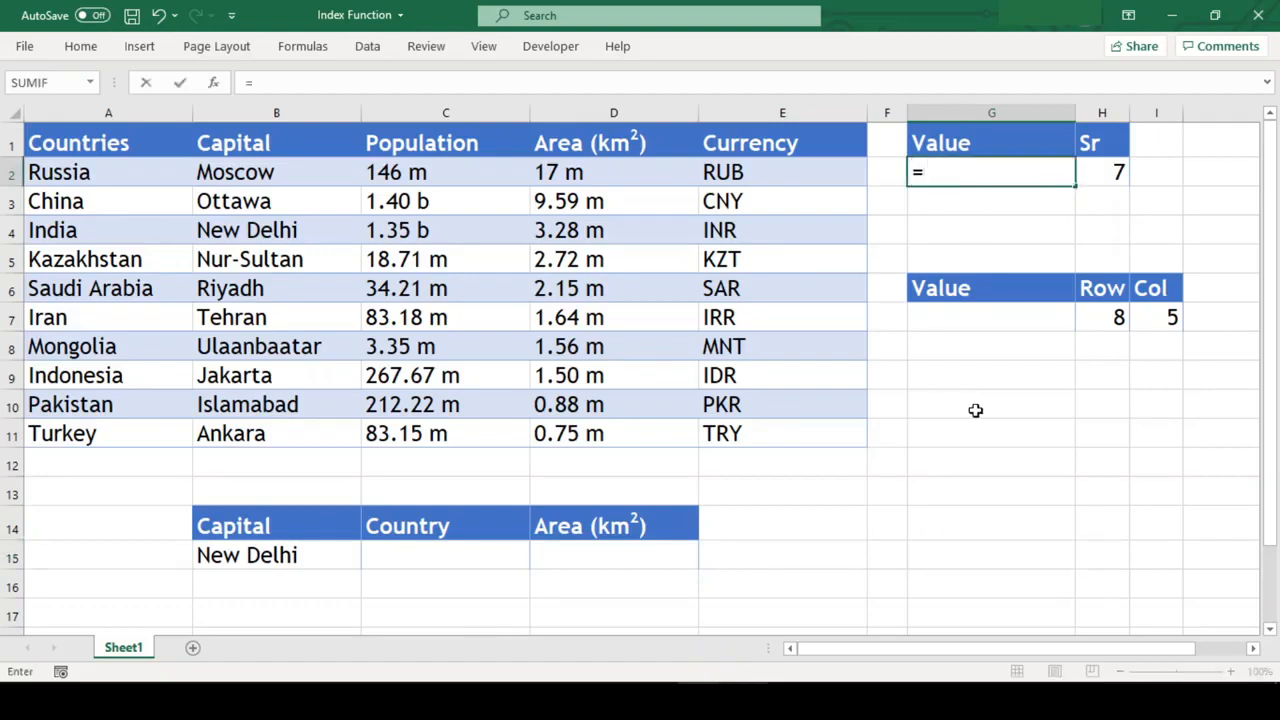
text(INDEX()
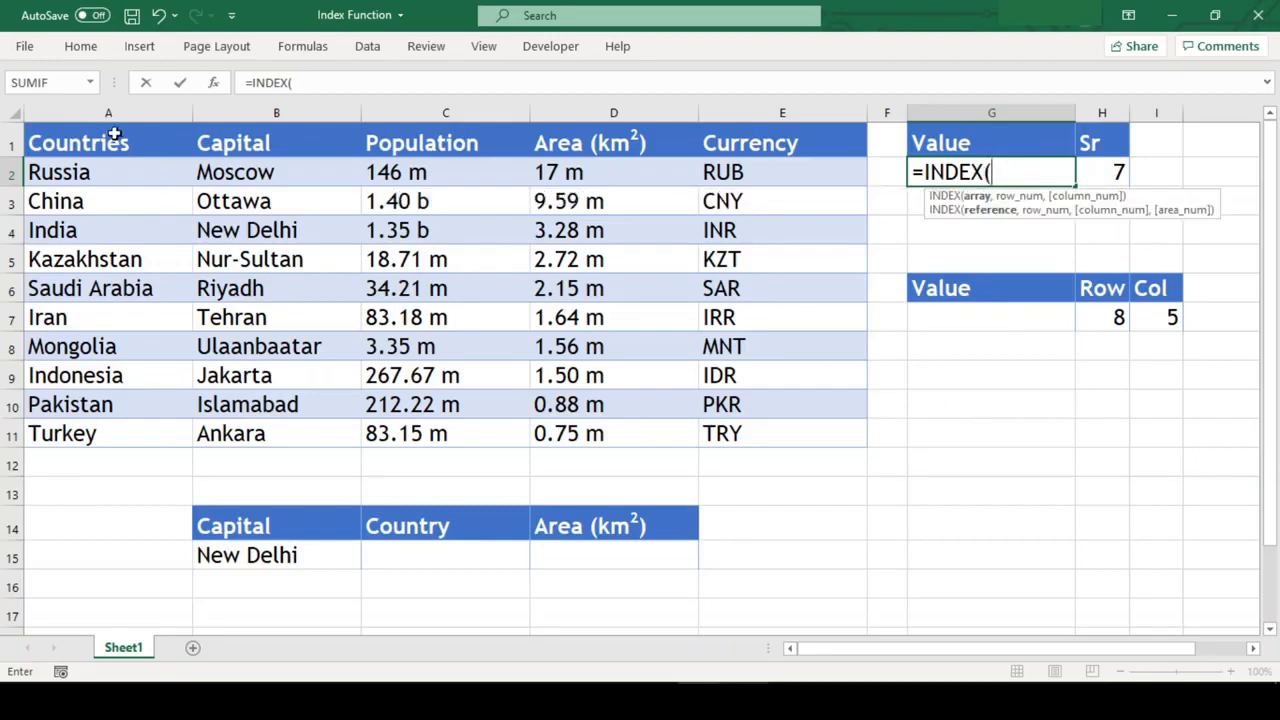
drag(108, 142, 108, 432)
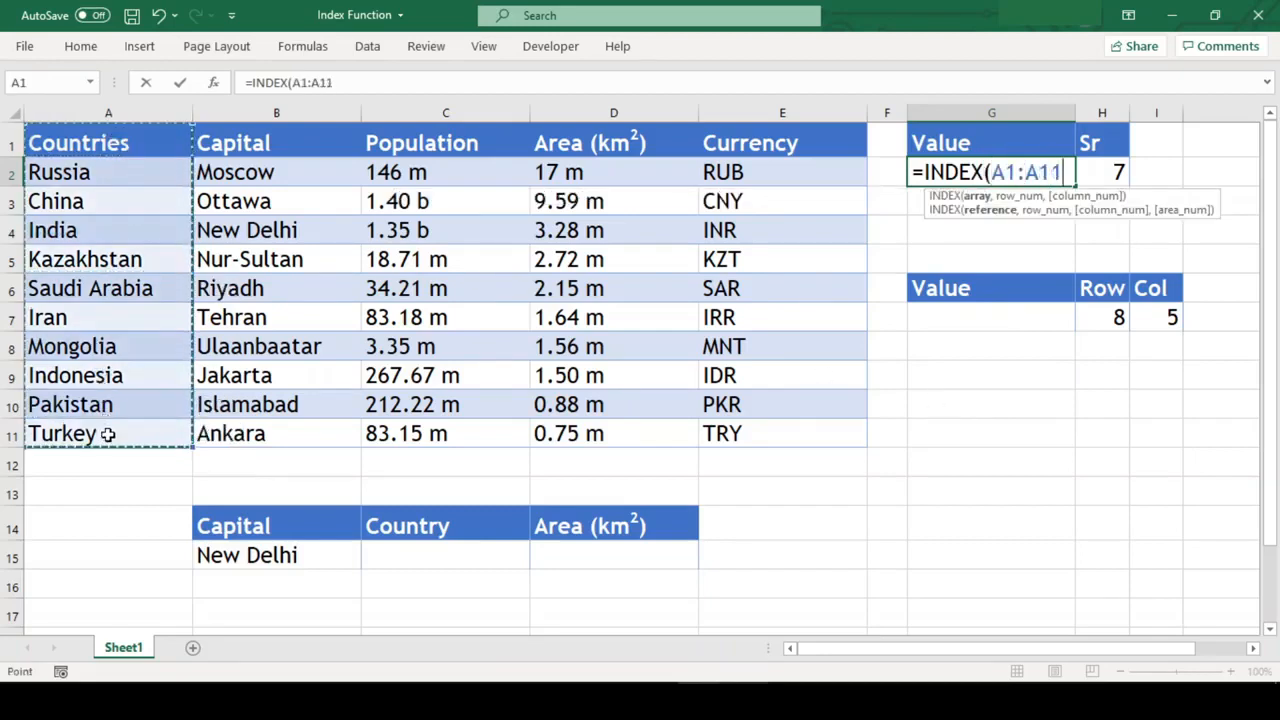
text(,)
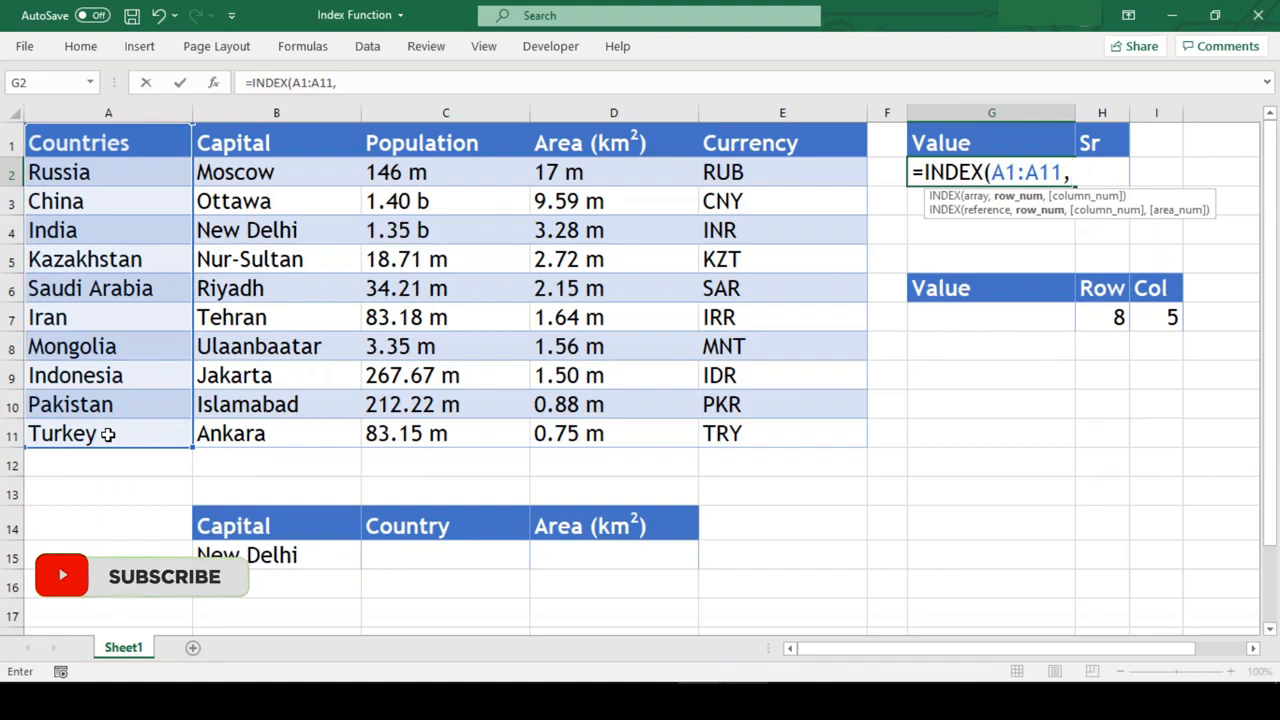
text(H2))
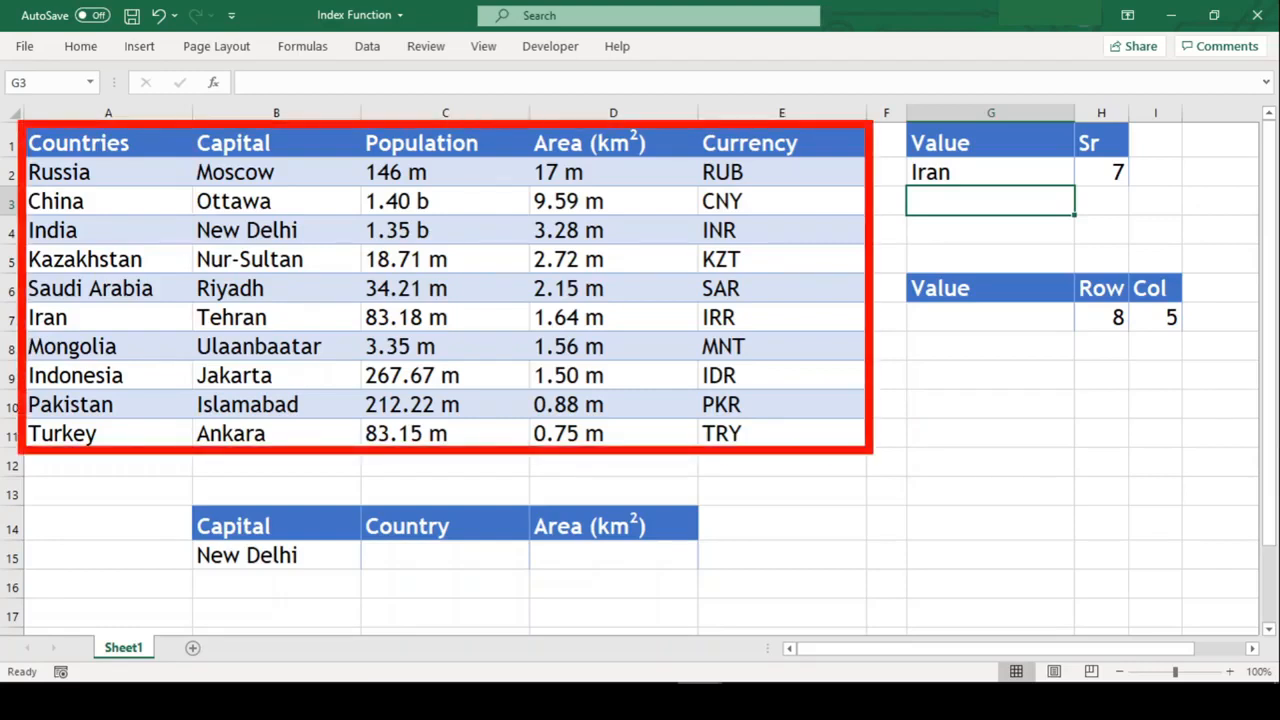
- Enter =INDEX(A1:E11,H7,I7) in G7 so row 8, column 5 of the table returns MNT
text(=)
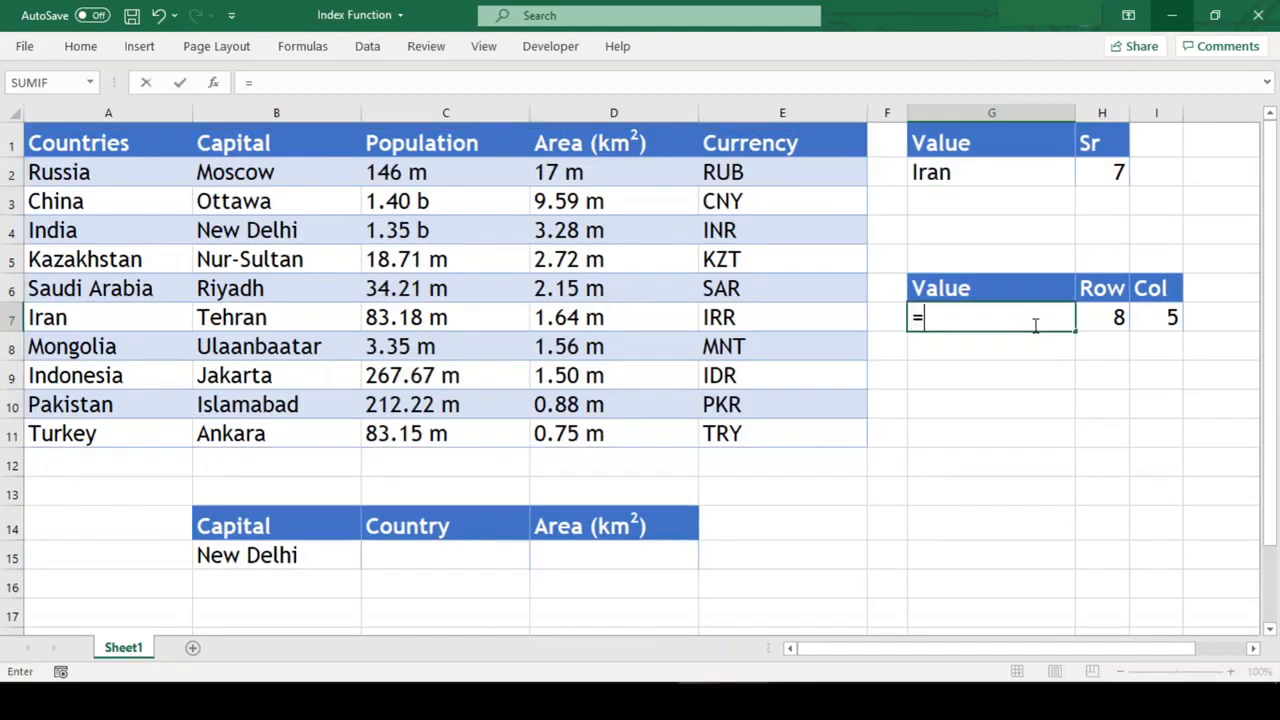
text(index(A1:E11)
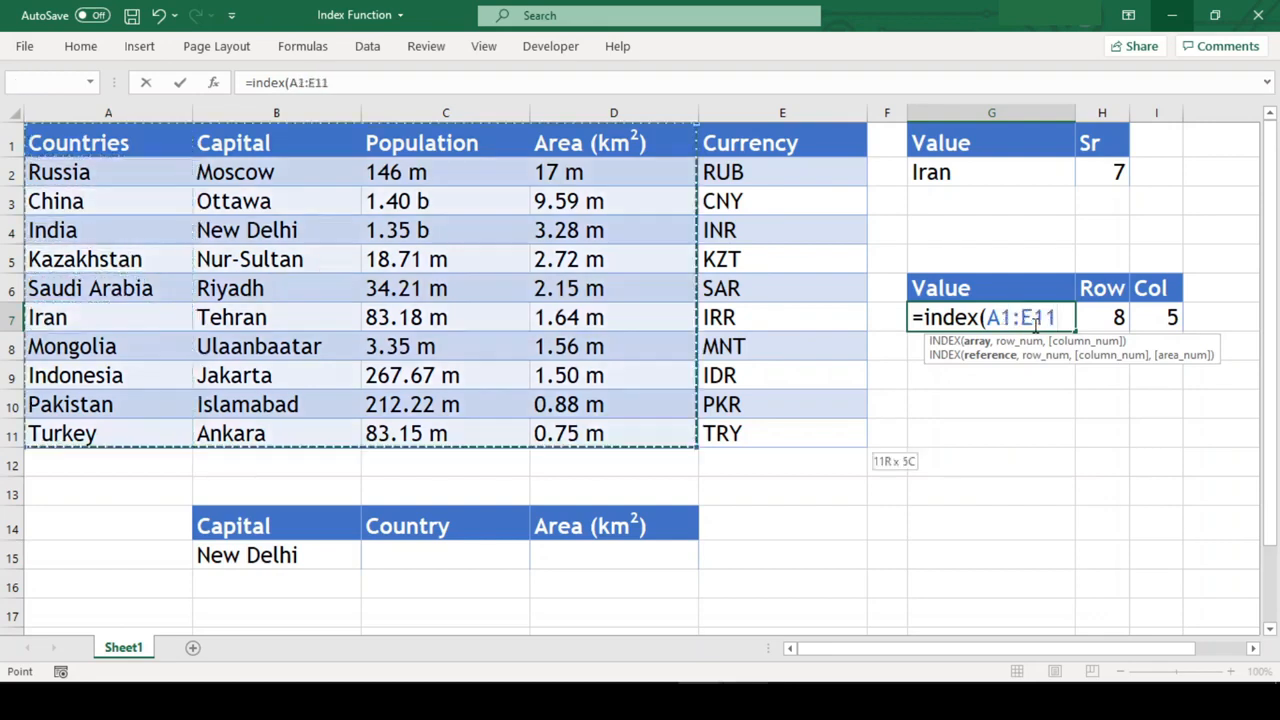
text(,H7)
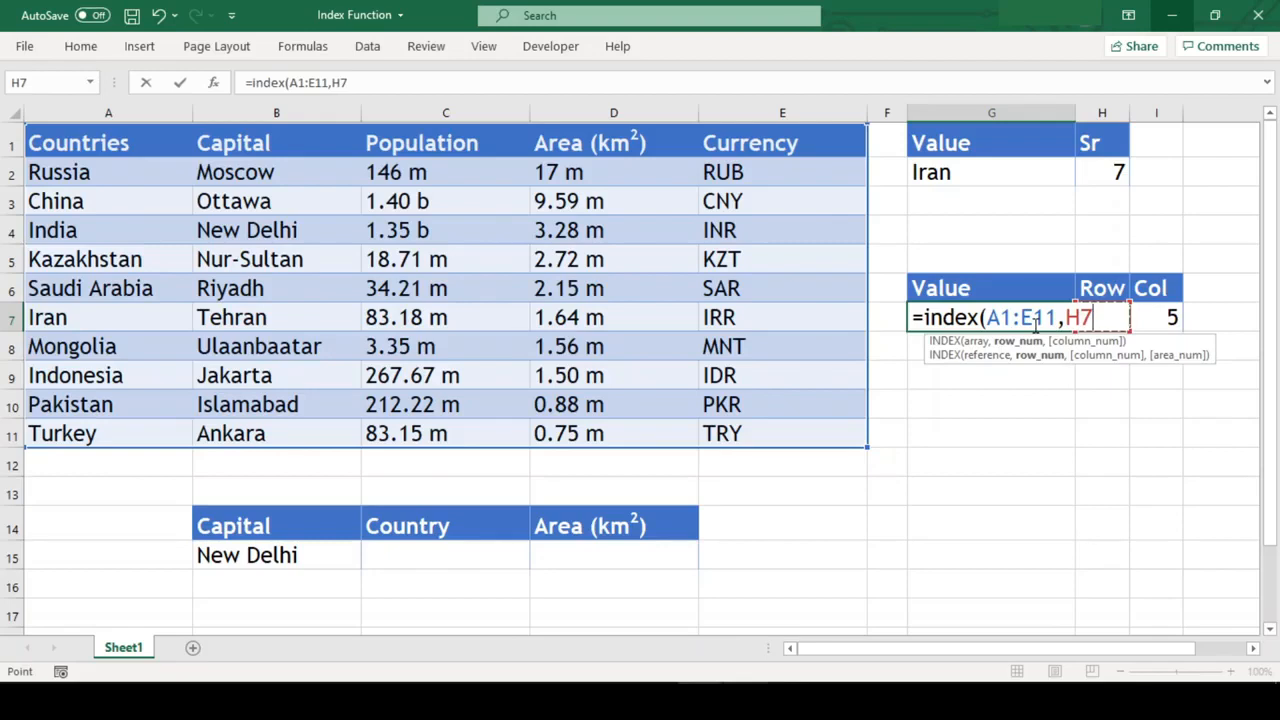
text(,)
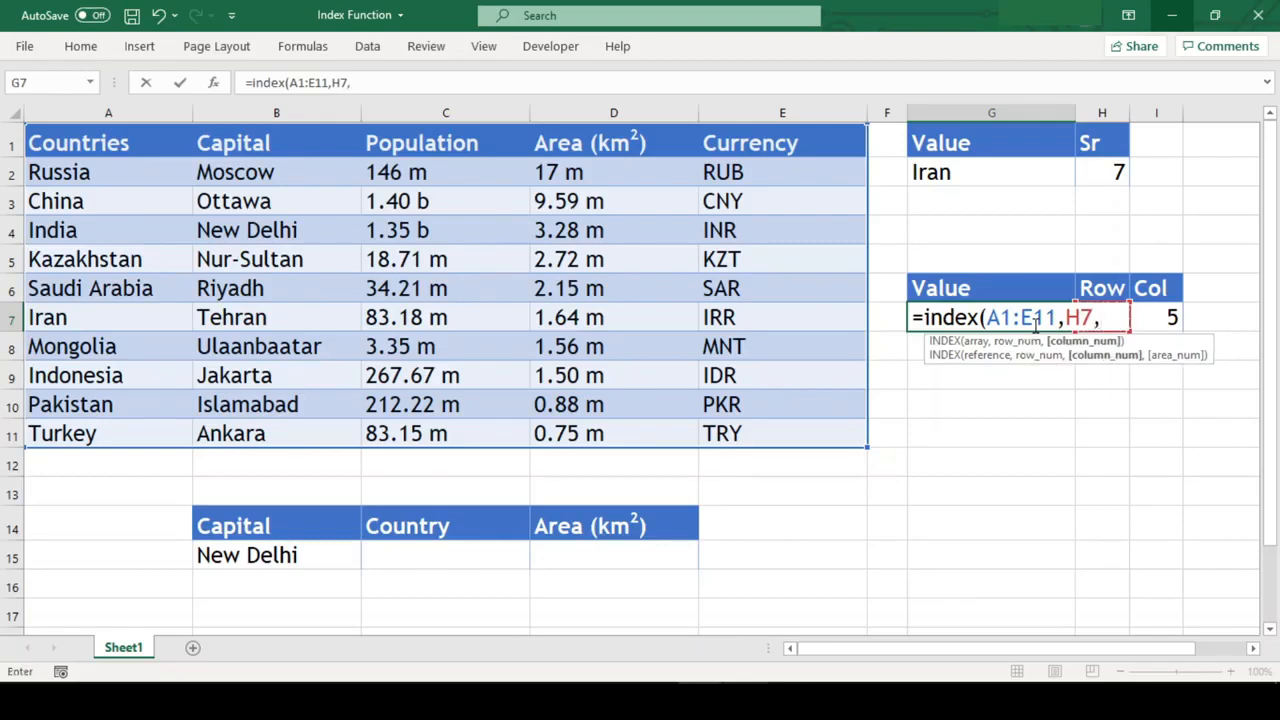
click(1156, 316)
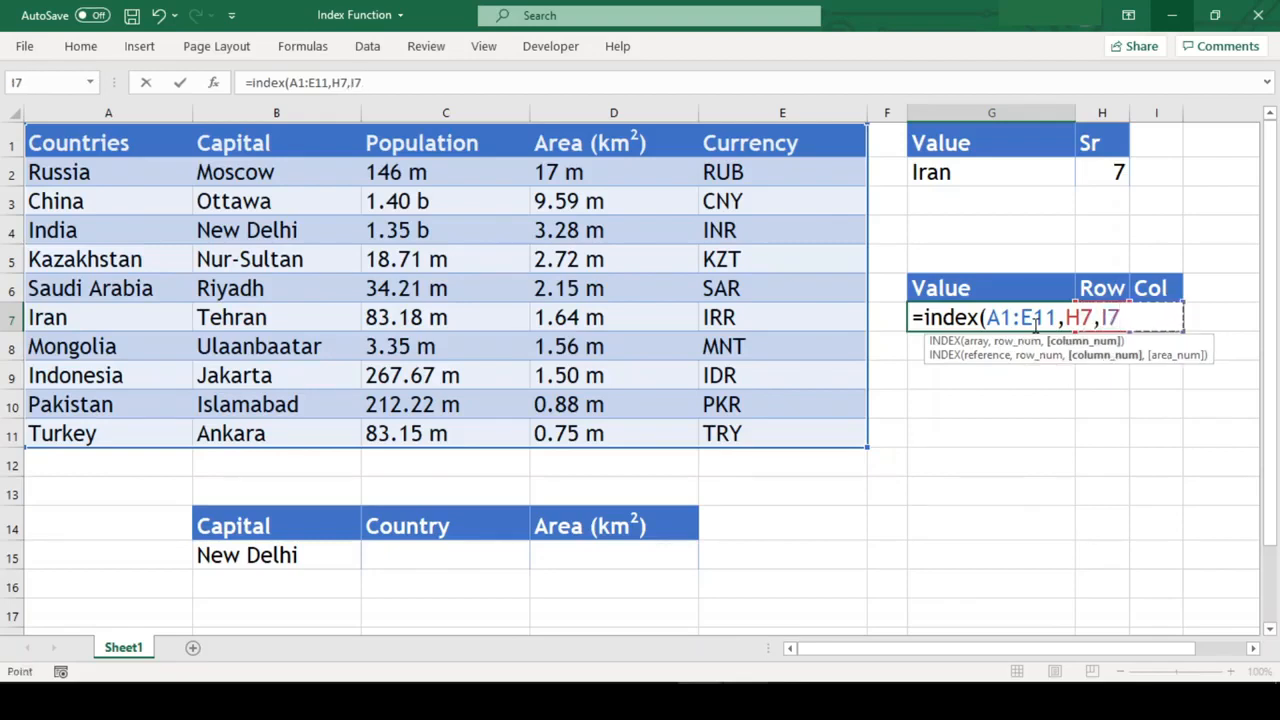
text())
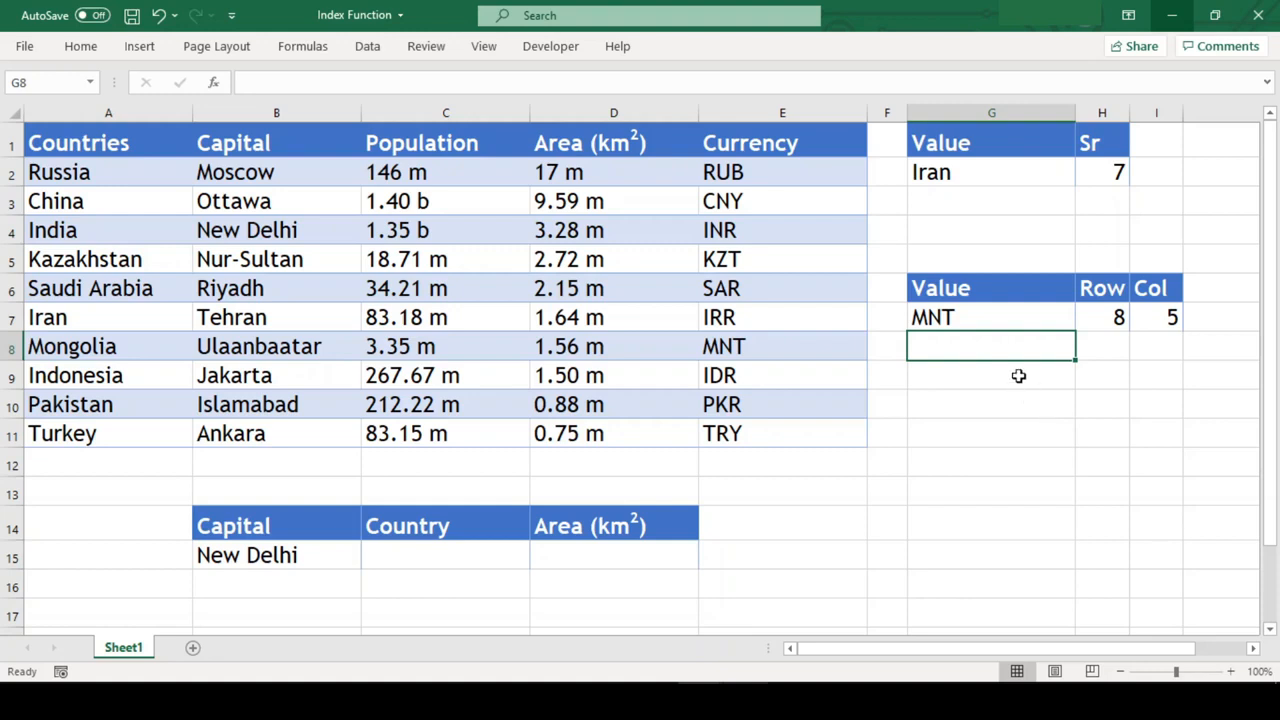
click(782, 346)
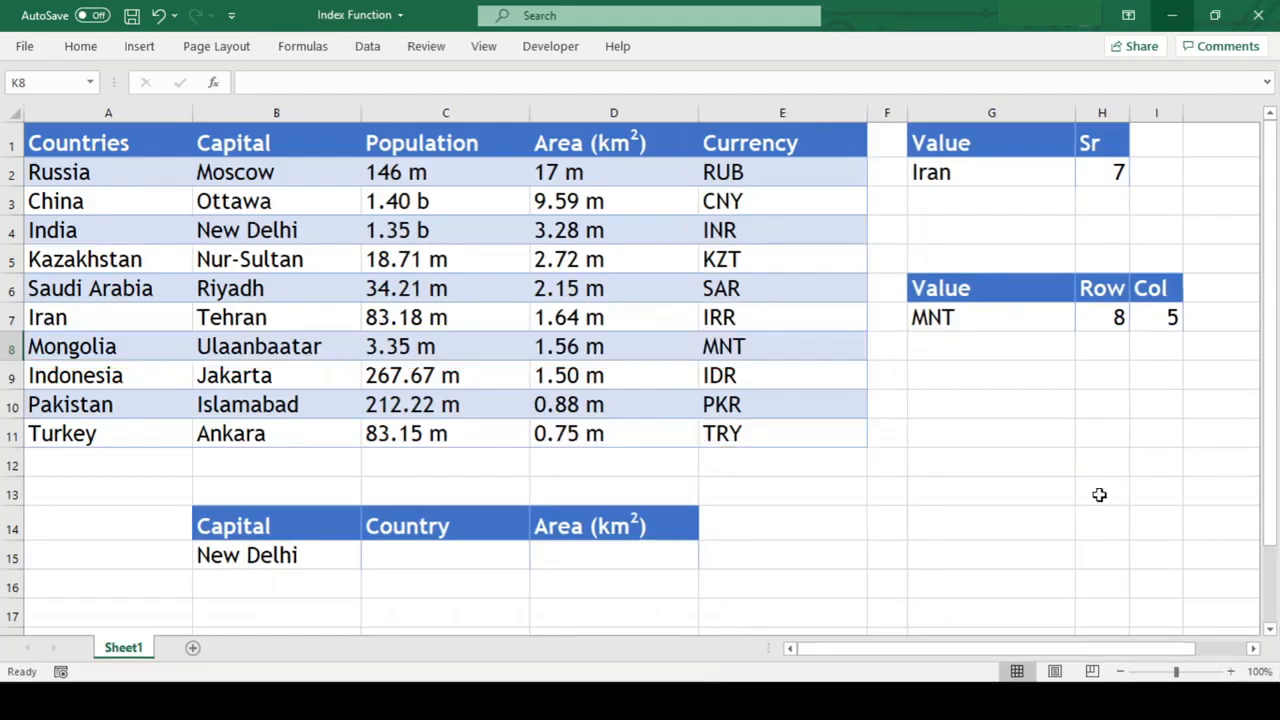
- Start =INDEX(A1:E11,4,1 in C15 to look up row 4, column 1 of the country table
click(246, 556)
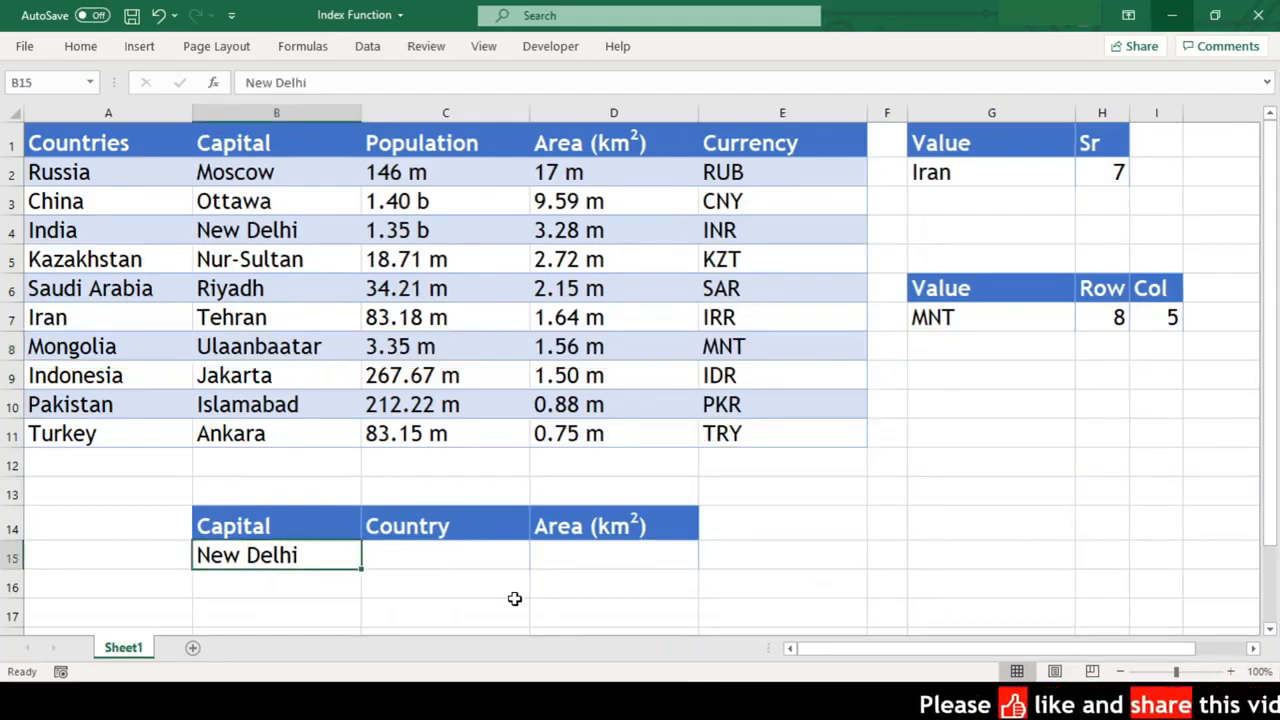
click(612, 556)
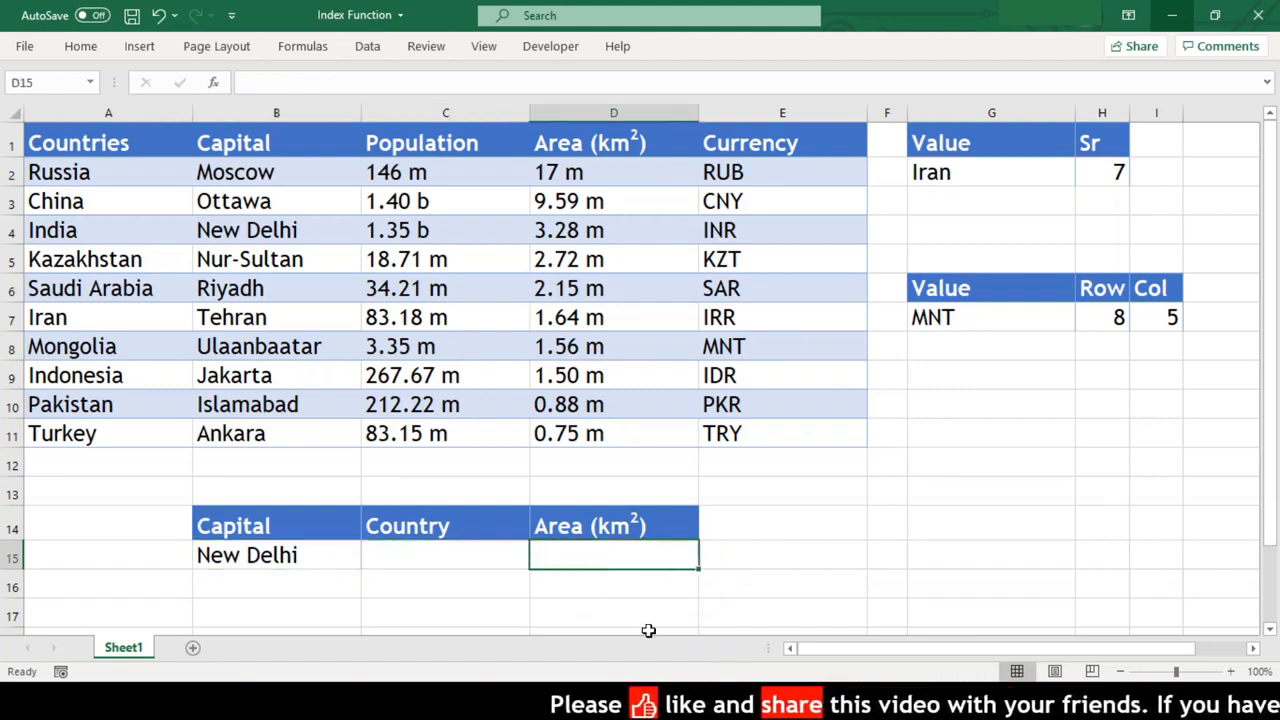
mouse_move(456, 564)
text(=)
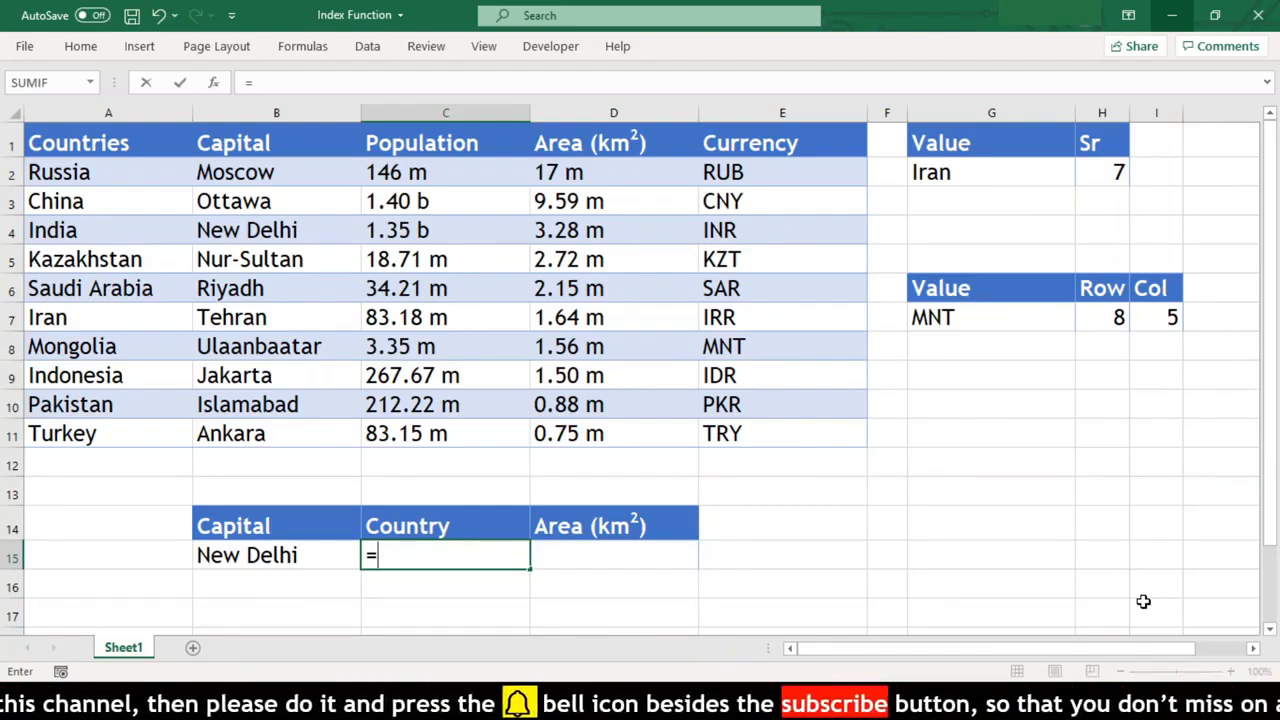
text(index(A1:A11)
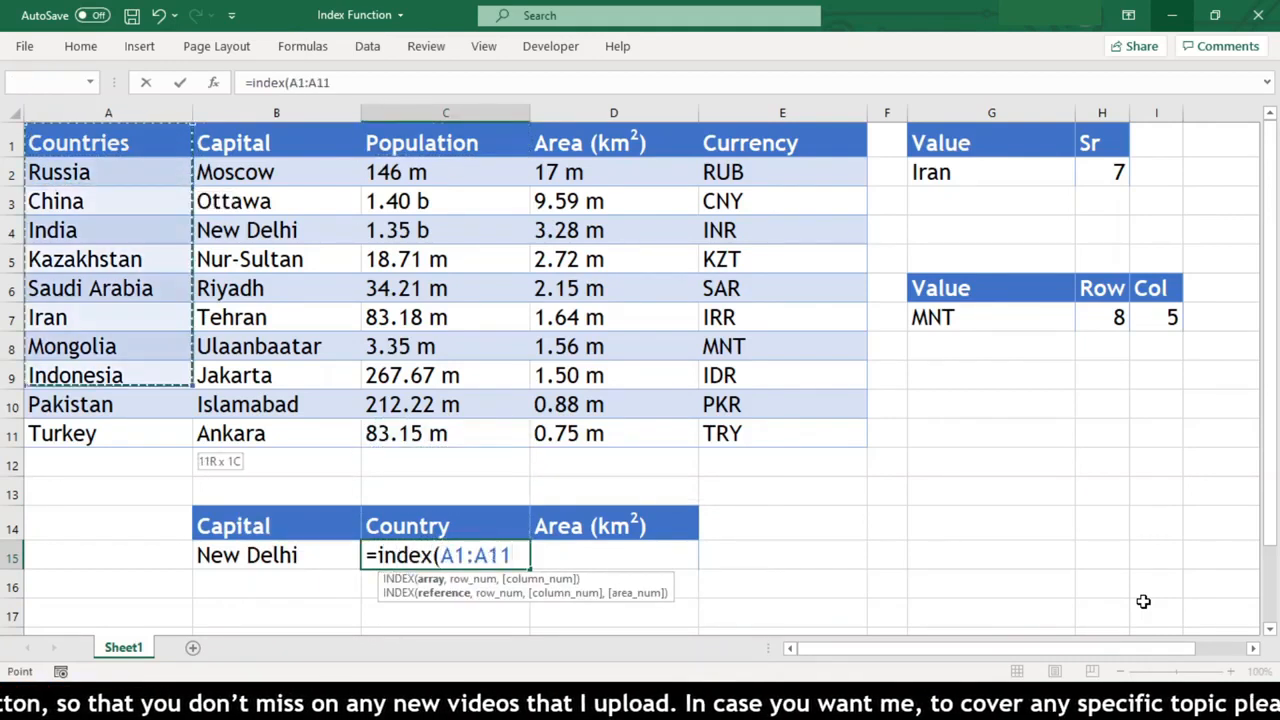
text(:E11,4)
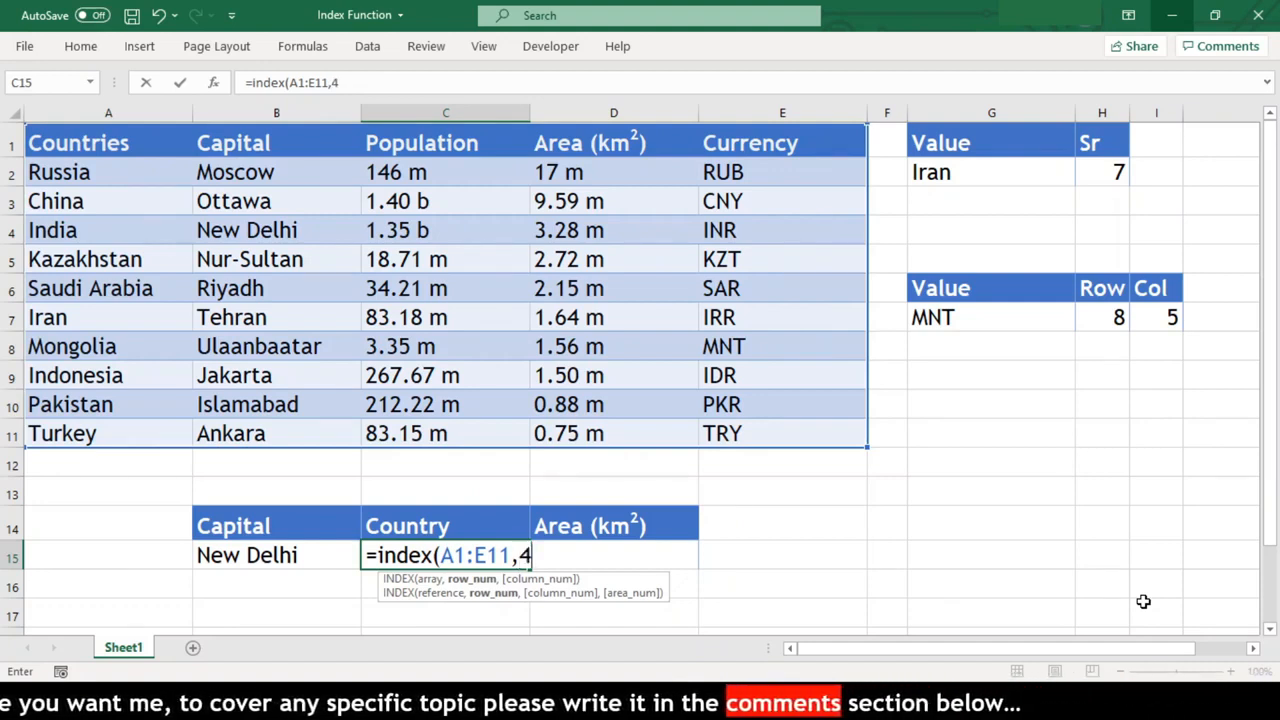
text(,)
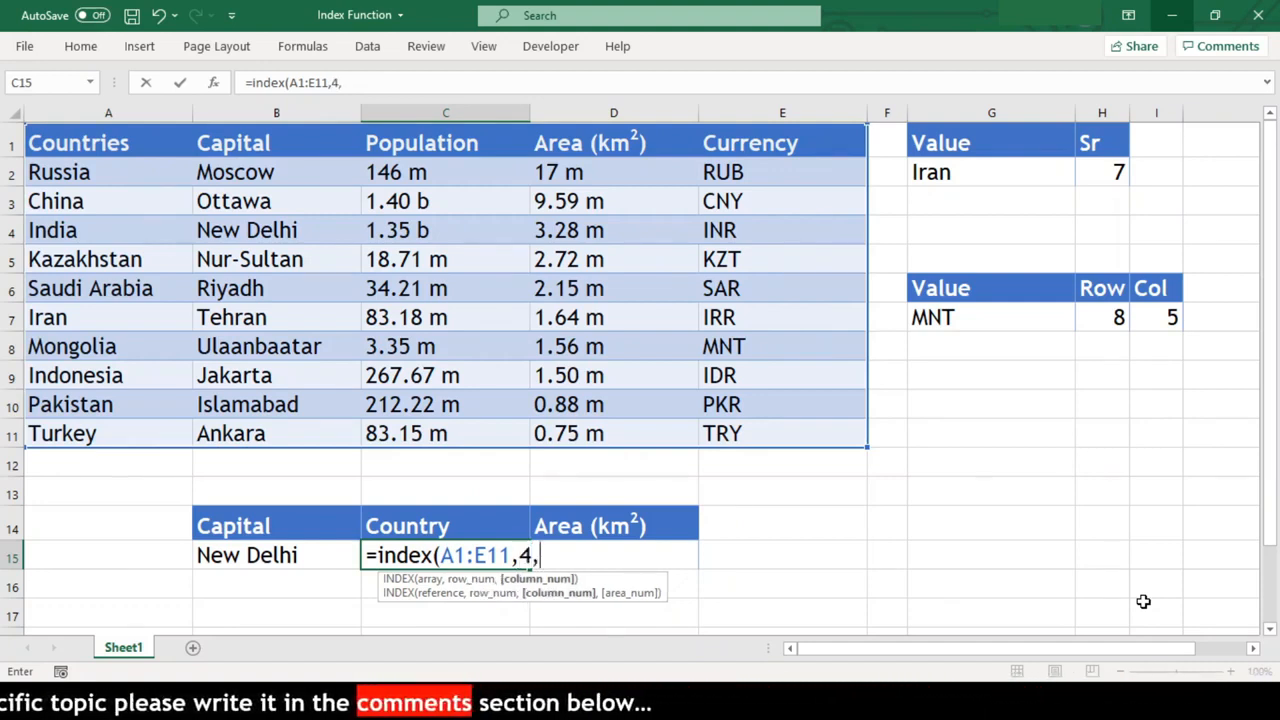
text(1)
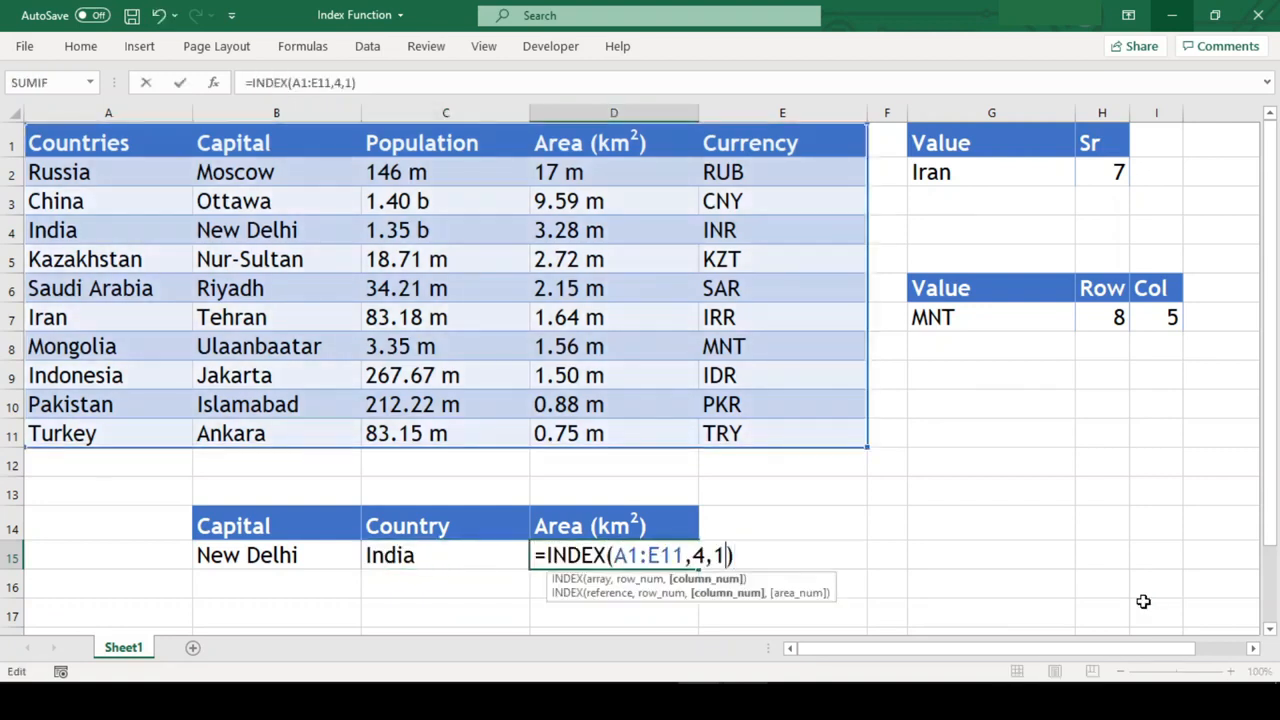
- Complete the lookups so C15 shows India and D15 shows its area 3.28 m
key(Backspace)
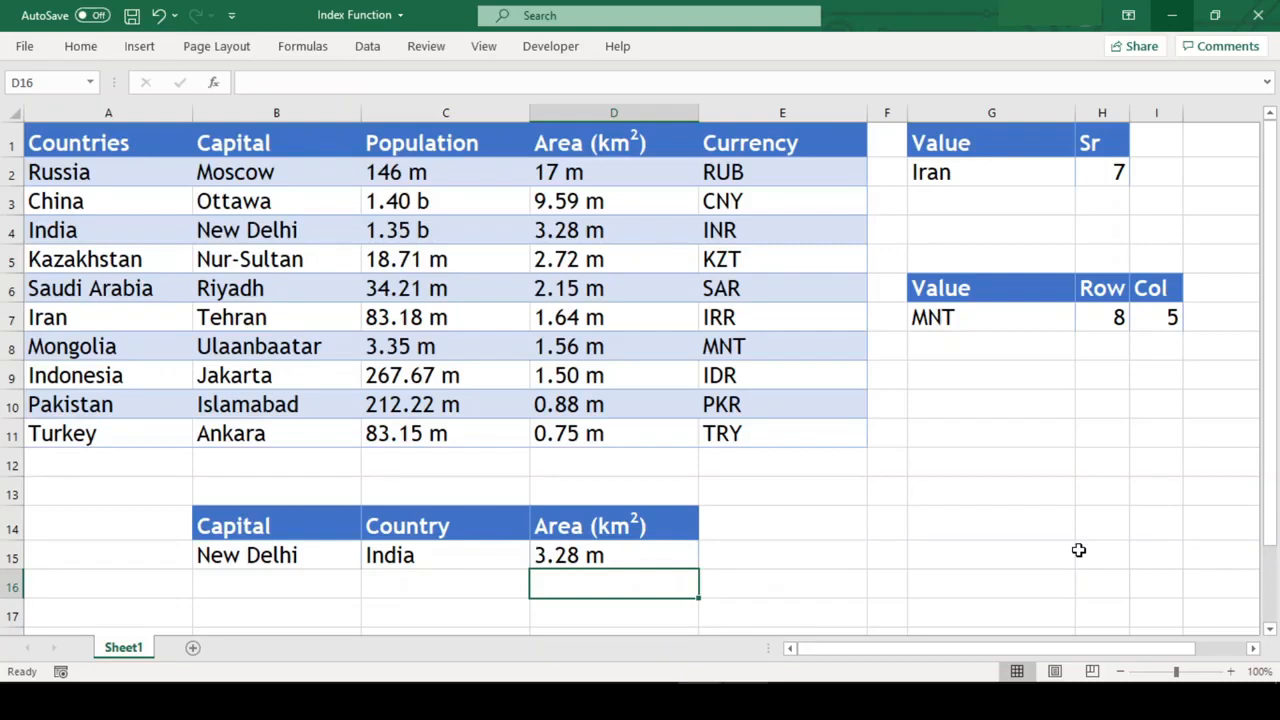
mouse_move(1044, 550)
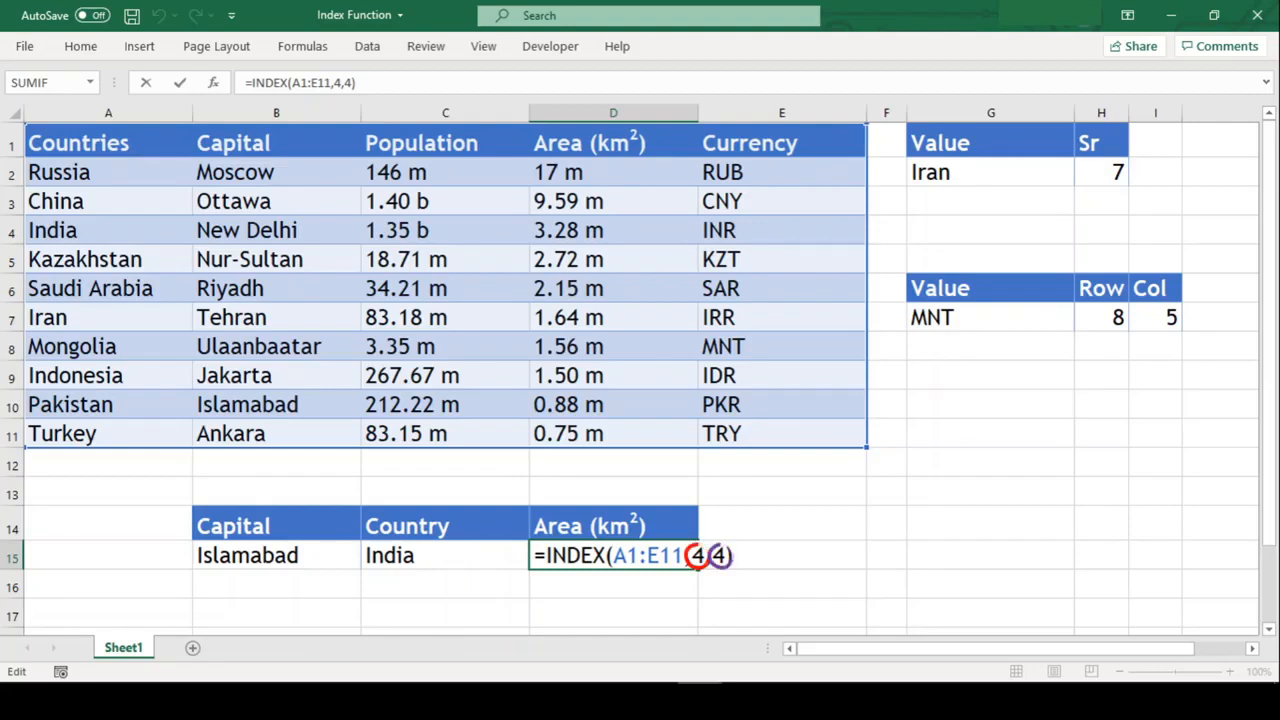
- Confirm the D15 area formula, keeping India and 3.28 m beside Islamabad in B15
key(enter)
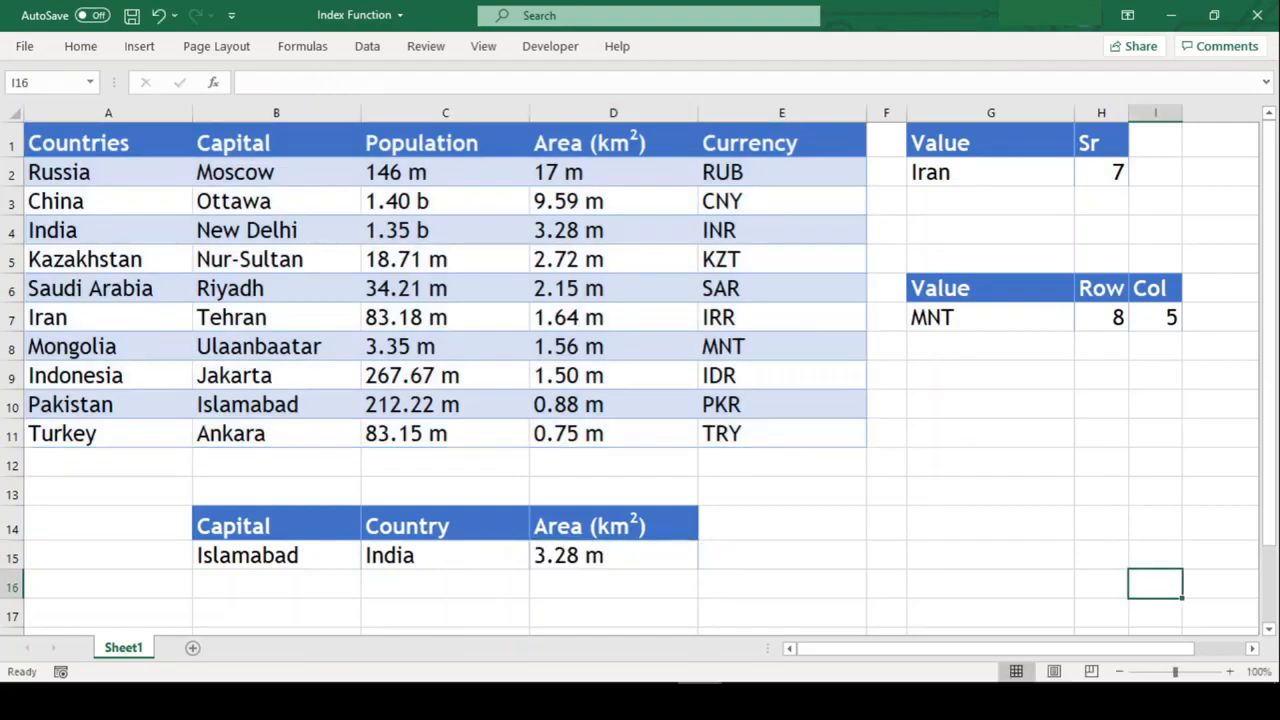